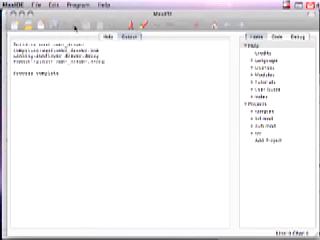
Step: Start a new blank untitled source file from the File menu
click(106, 38)
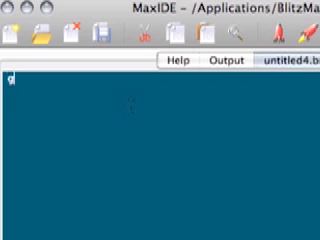
Step: Write the Graphics 640, 480 line to open the window
text(graphics)
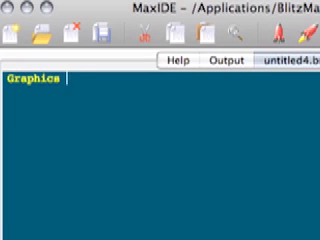
text(640, 480)
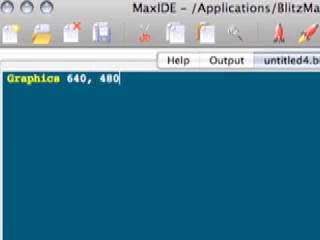
key(Return)
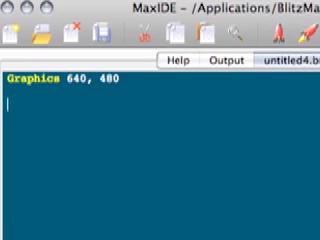
Step: Declare Local sunflowers:TImage = LoadImage("sunflowers... to load the image
text(Local)
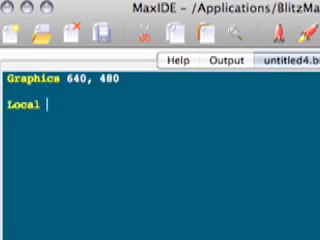
text(sunflo)
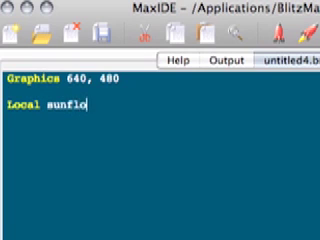
text(wers1)
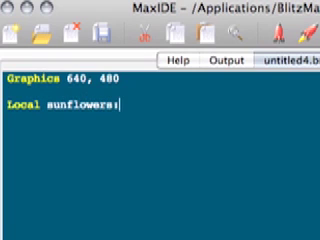
text(=TIm)
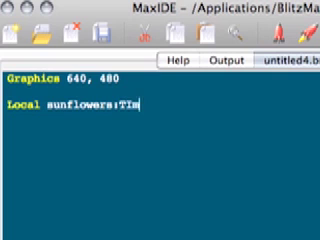
text(age)
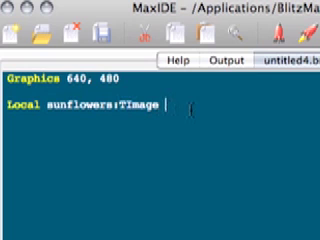
text(=)
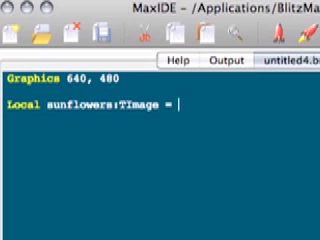
text(LoadImage()
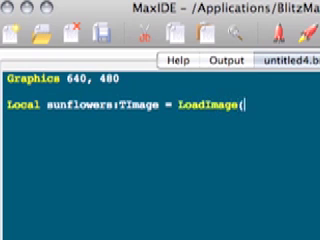
text("sunflowers.)
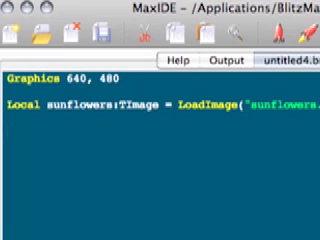
Step: Write the While Not KeyHit(KEY_ESCAPE) loop with Cls inside it
text(While)
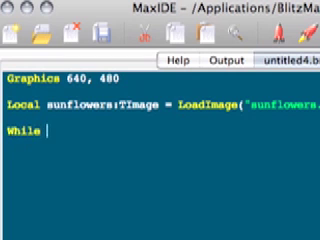
text(Not)
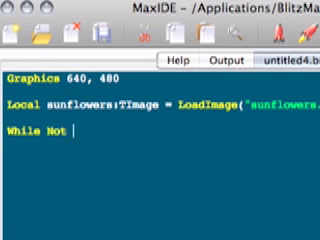
text(keyhit)
click(160, 196)
text(Wend)
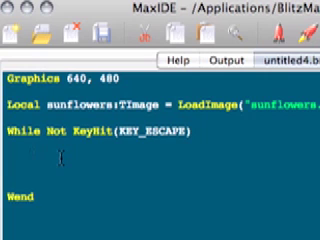
text(Cls)
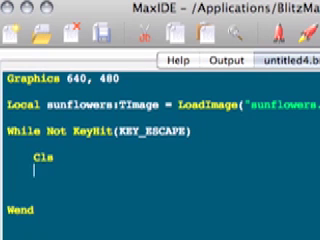
Step: Add DrawImage sunflowers, 0, 0 and Flip inside the loop
text(drawima)
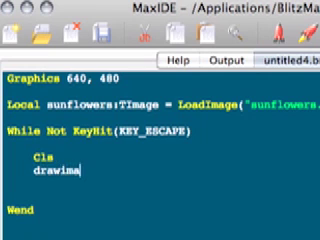
text(DrawImage)
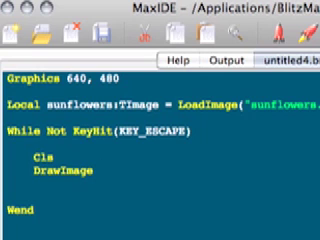
text(sun)
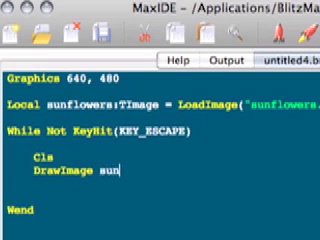
text(flowers,)
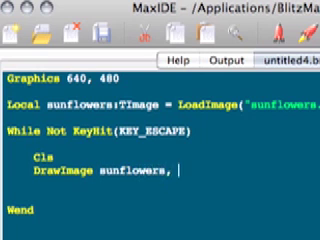
text(0, 0)
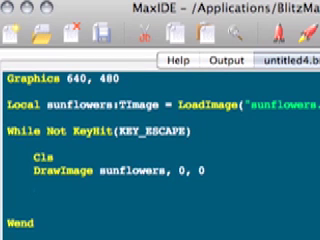
text(Flip)
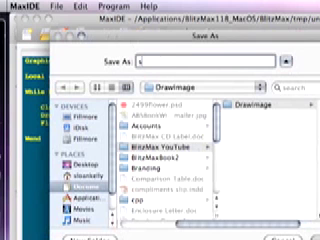
Step: Save the source as sunflowers so it can build and run
text(sunflow)
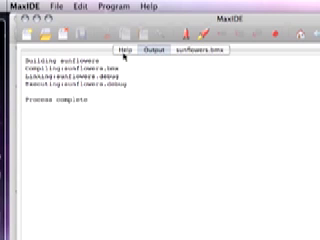
Step: Return to sunflowers.bmx and add Flip after the DrawImage line
click(192, 46)
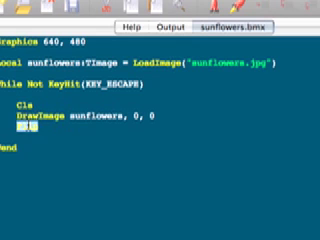
text(Flip)
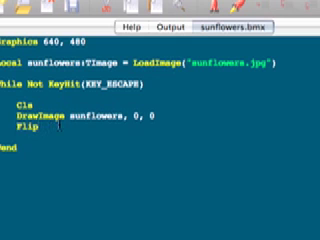